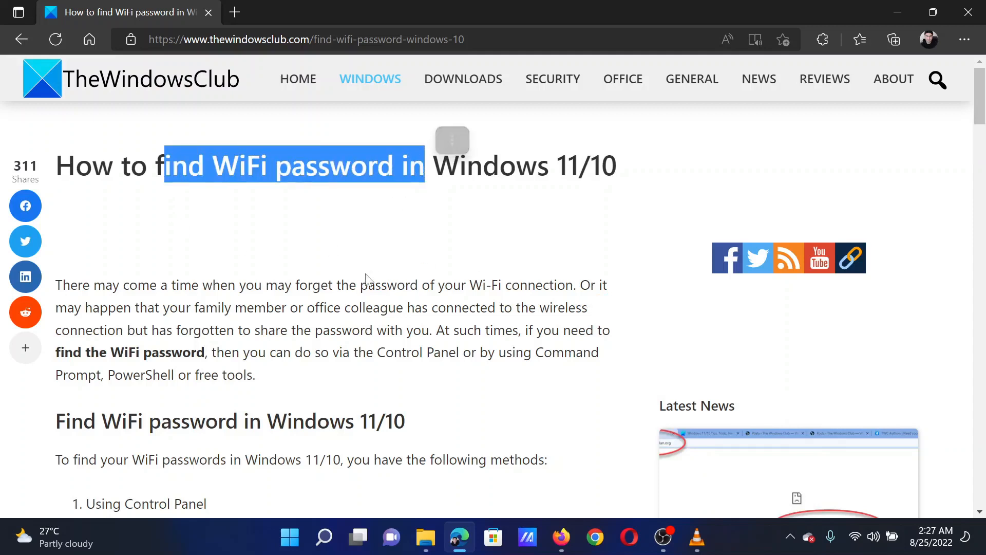
# - Run ncpa.cpl from the Run dialog to open Network Connections
pyautogui.click(367, 278)
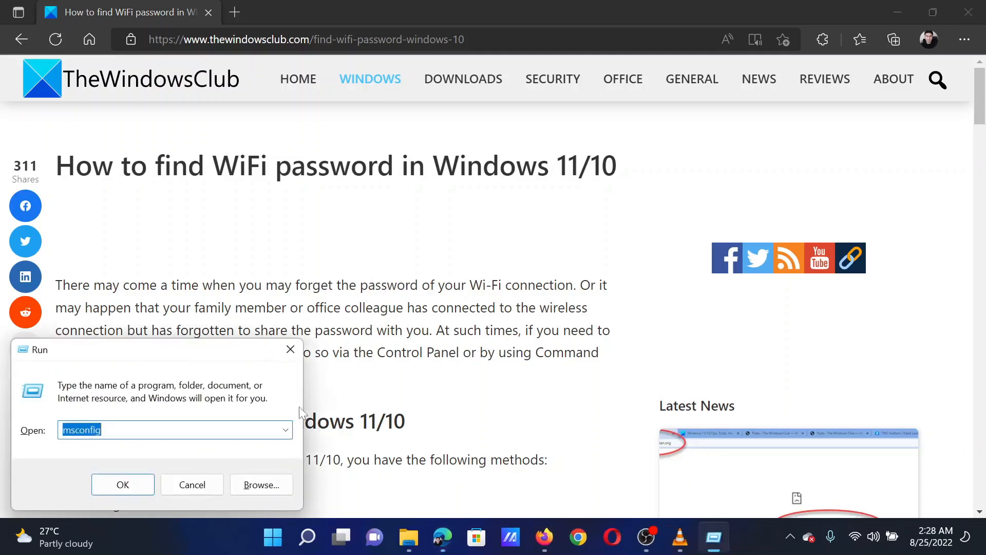
pyautogui.write('ncpa.cpl')
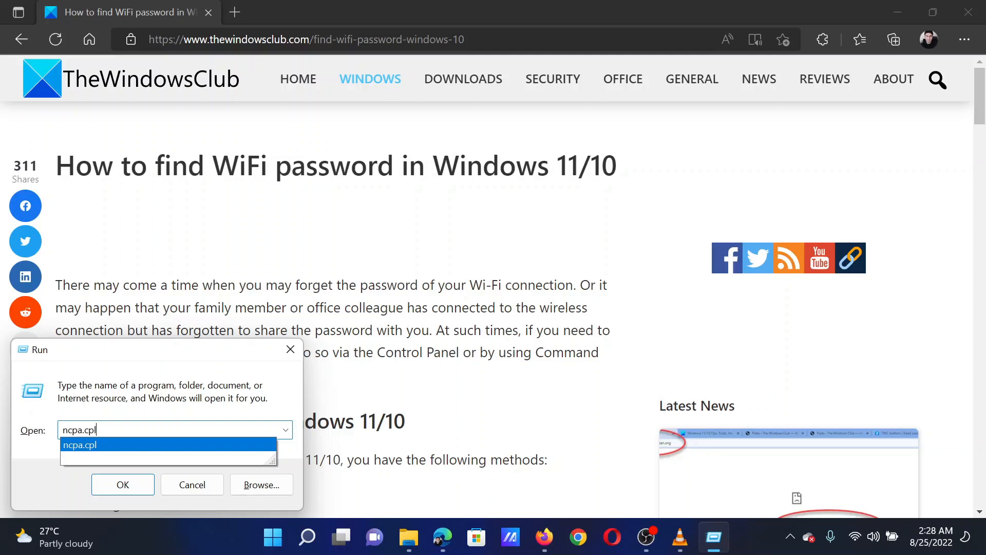
pyautogui.click(122, 484)
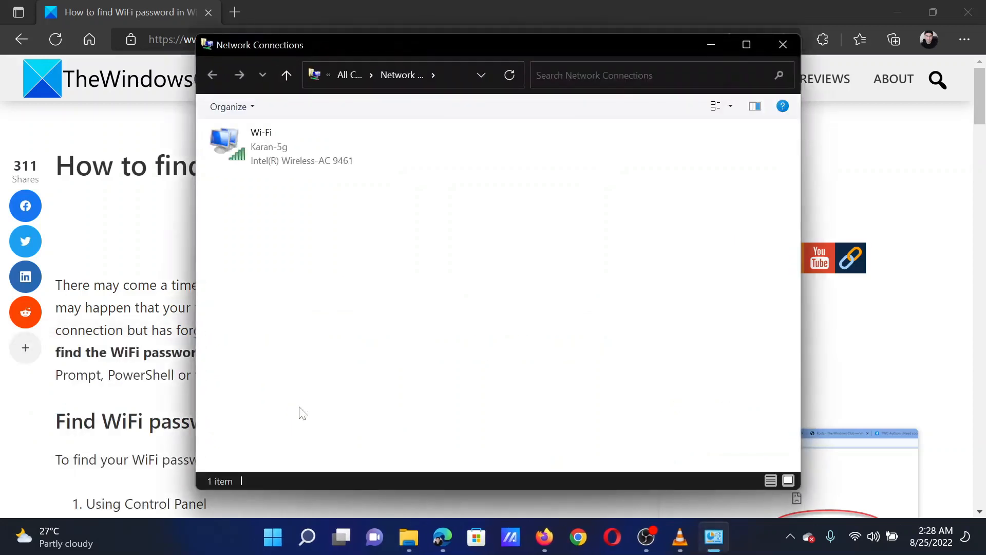
# - Open the Wi-Fi adapter's Status, Wireless Properties, and Security tab showing WPA2-Personal
pyautogui.click(277, 152)
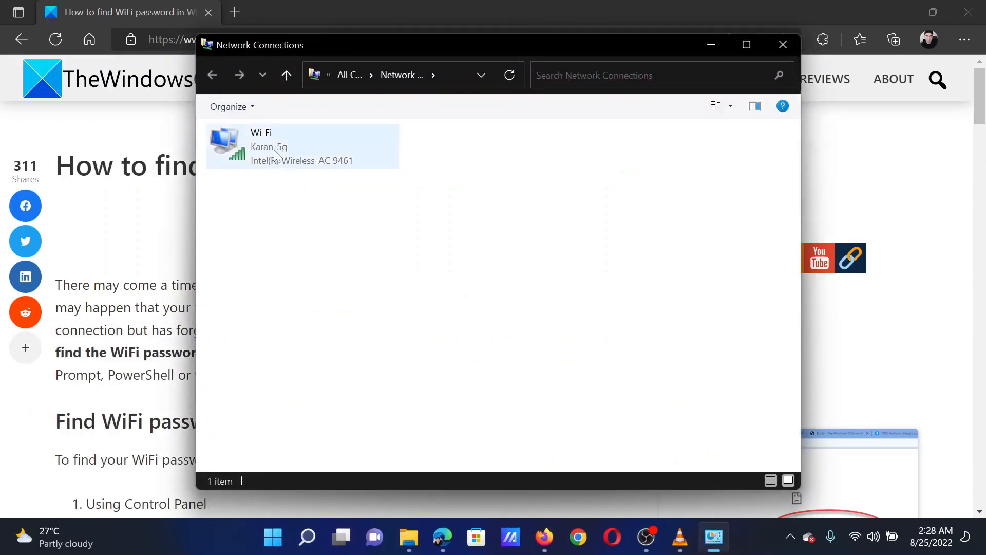
pyautogui.rightClick(281, 154)
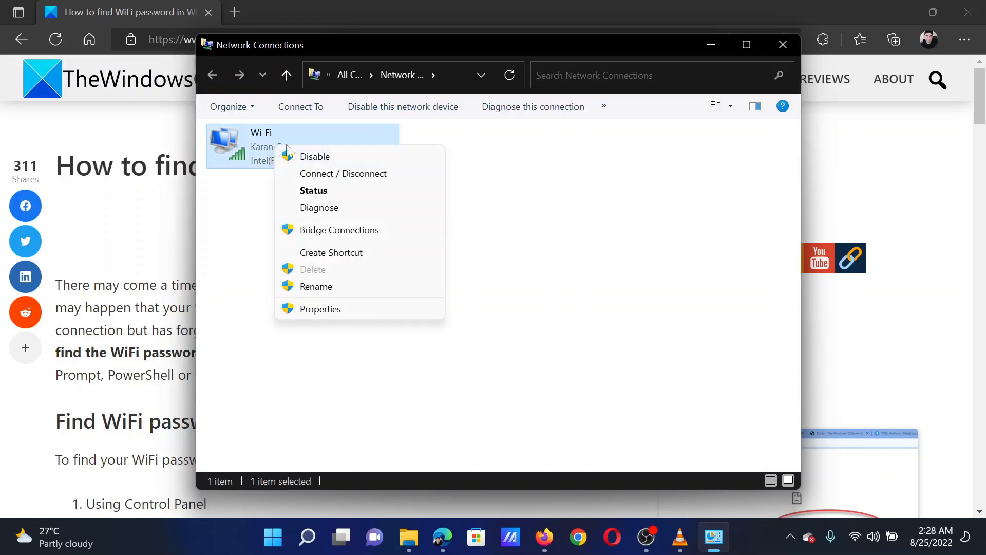
pyautogui.moveTo(362, 266)
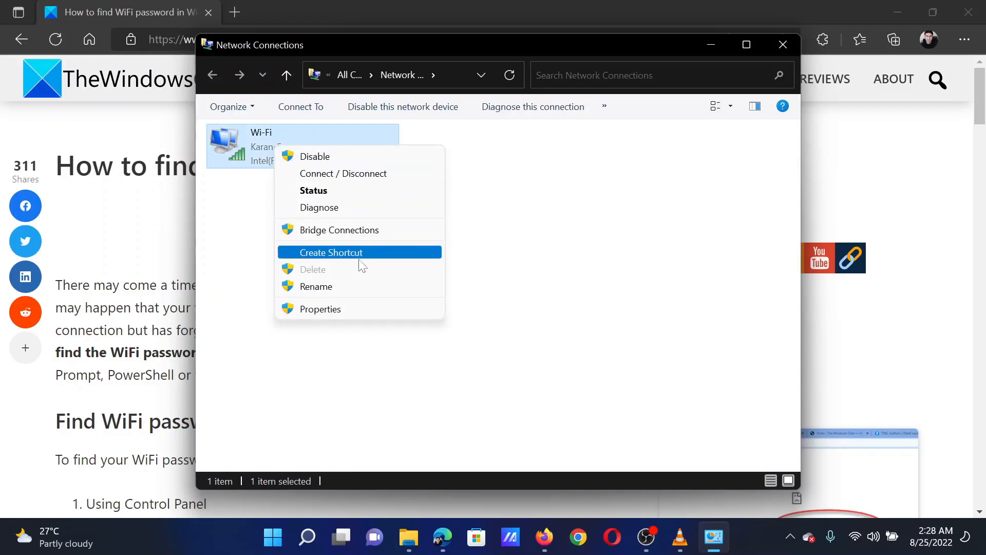
pyautogui.click(313, 190)
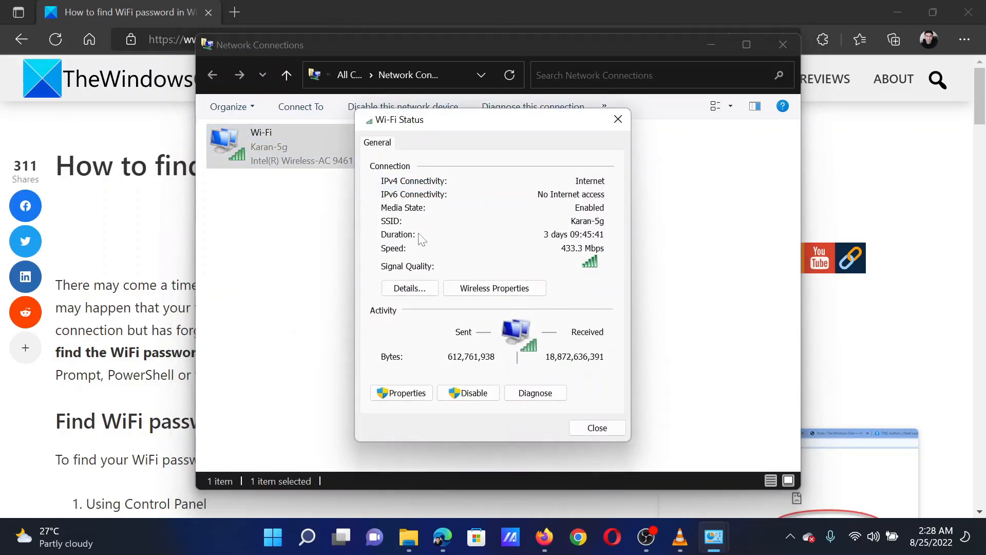
pyautogui.click(495, 288)
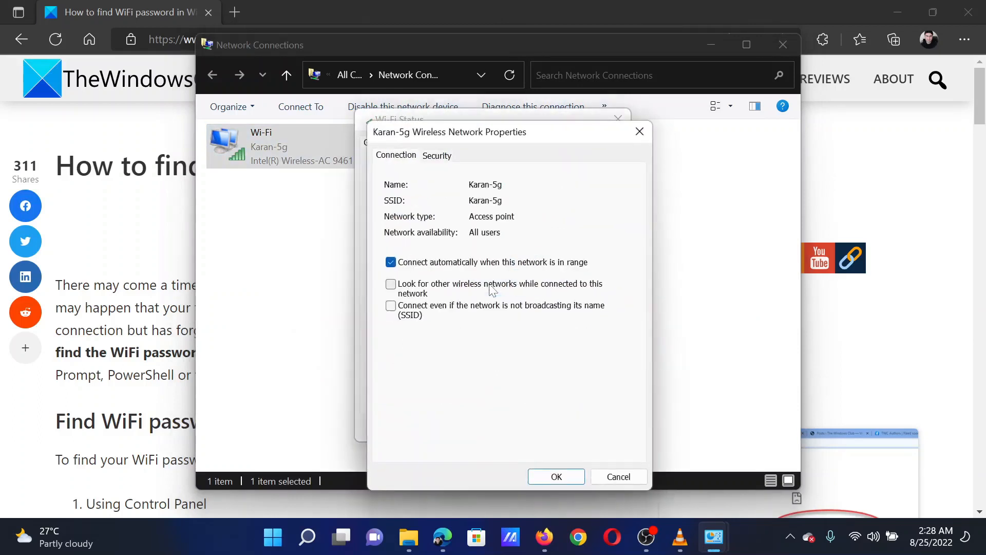
pyautogui.moveTo(447, 187)
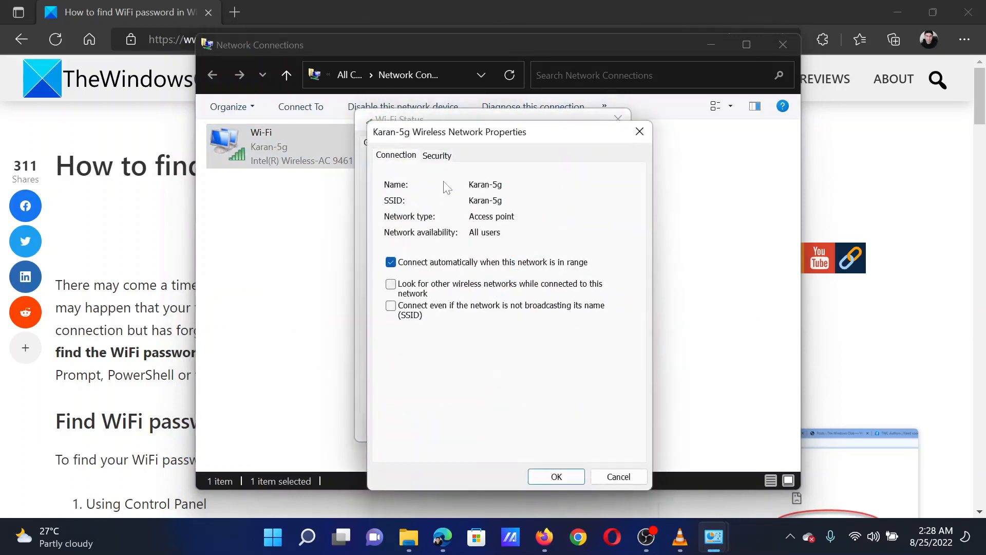
pyautogui.click(437, 155)
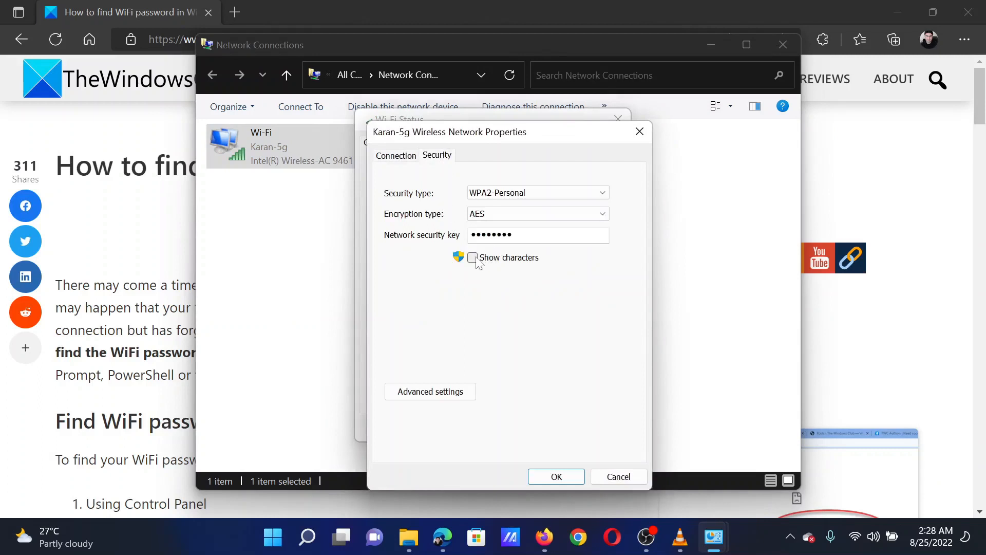
# - Check Show characters to display the Wi-Fi security key, then close the dialogs
pyautogui.click(472, 257)
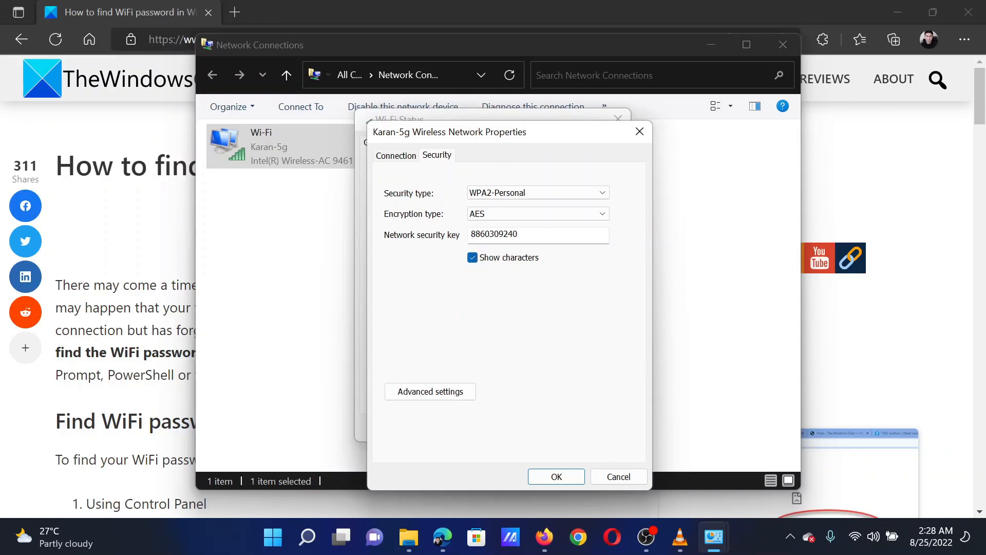
pyautogui.doubleClick(492, 234)
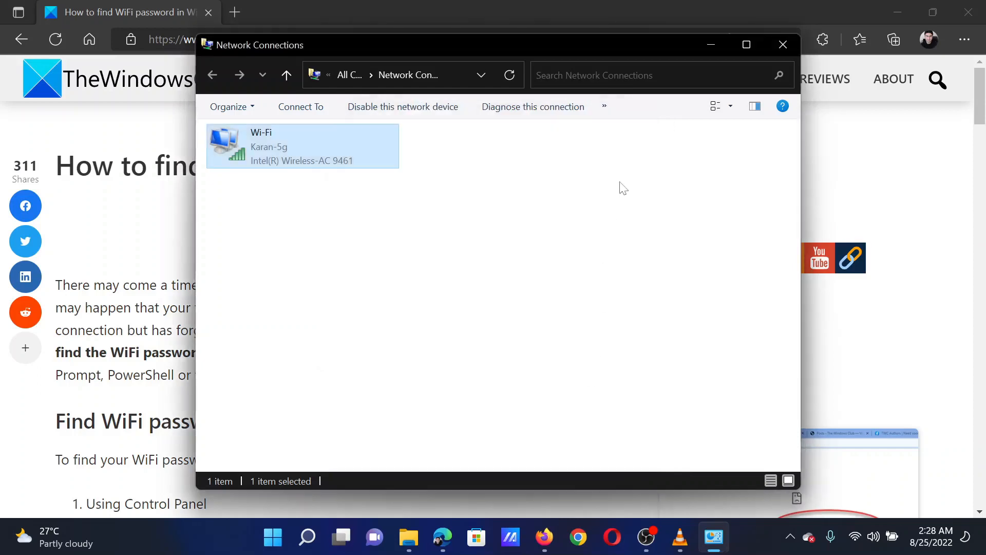
# - Bring the TheWindowsClub Wi-Fi password article in Edge to the front, selecting then deselecting its title
pyautogui.click(782, 44)
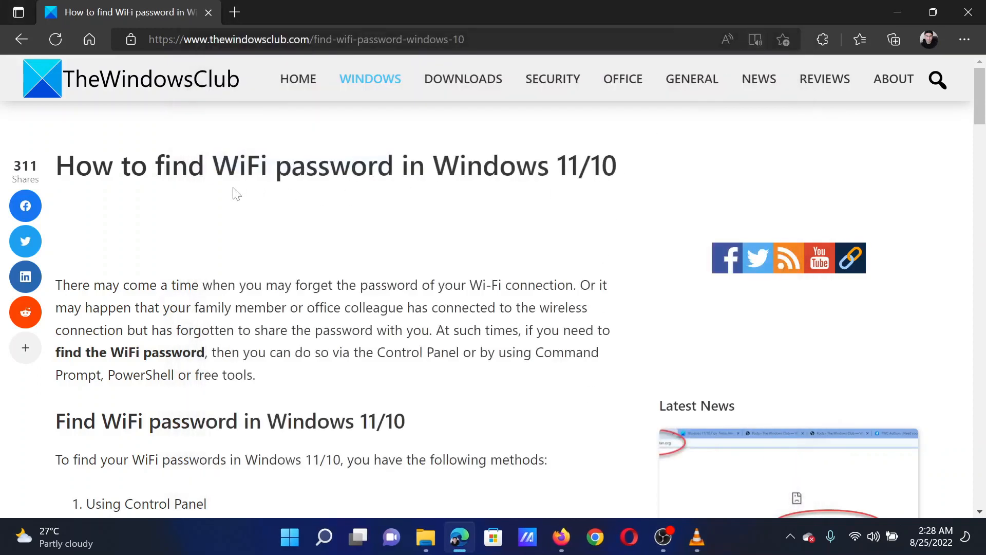
pyautogui.moveTo(74, 165); pyautogui.dragTo(538, 165)
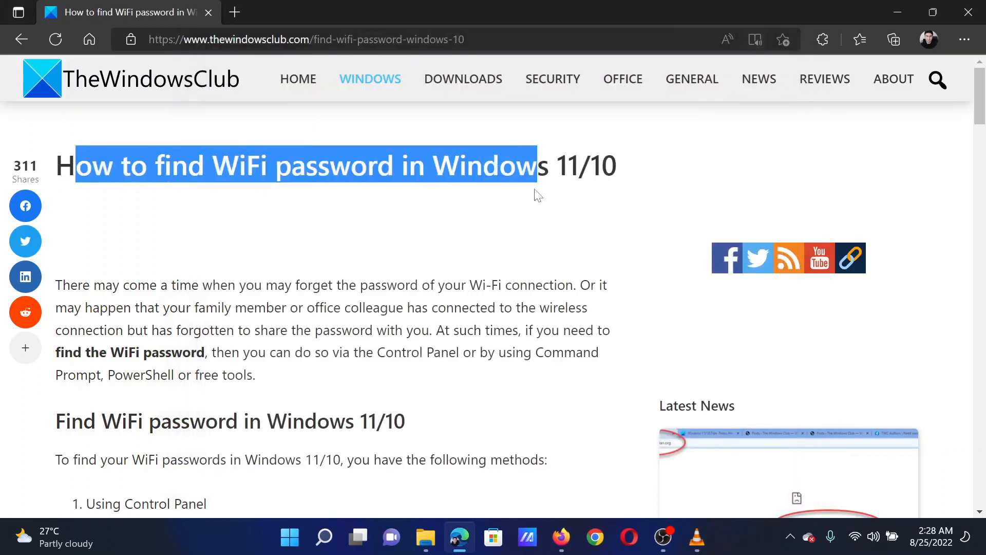
pyautogui.click(536, 195)
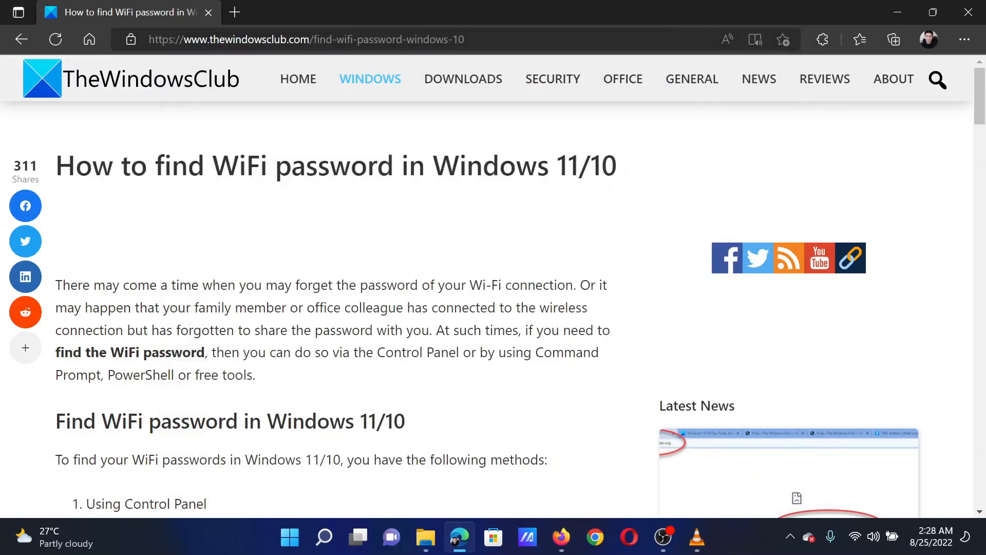